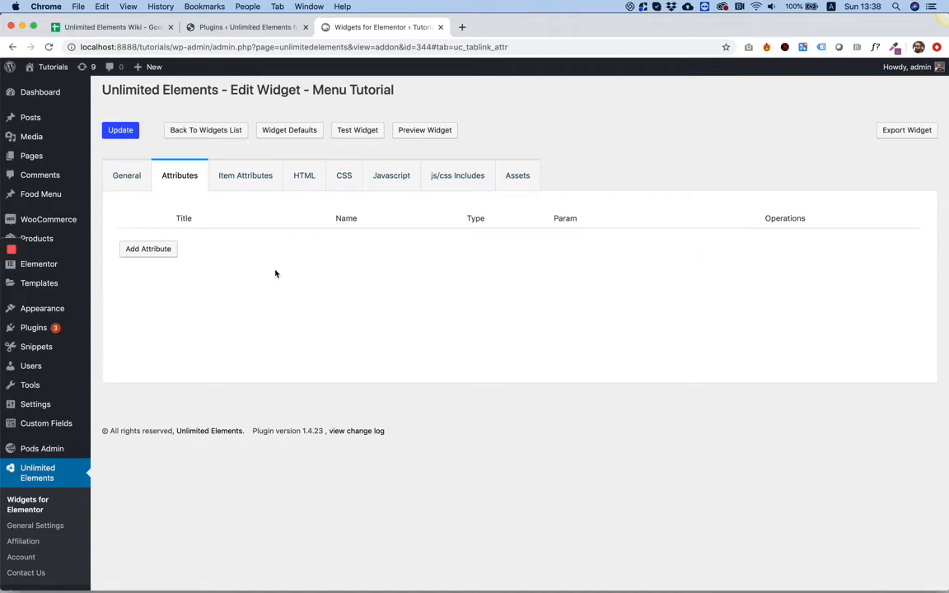
mouse_move(346, 339)
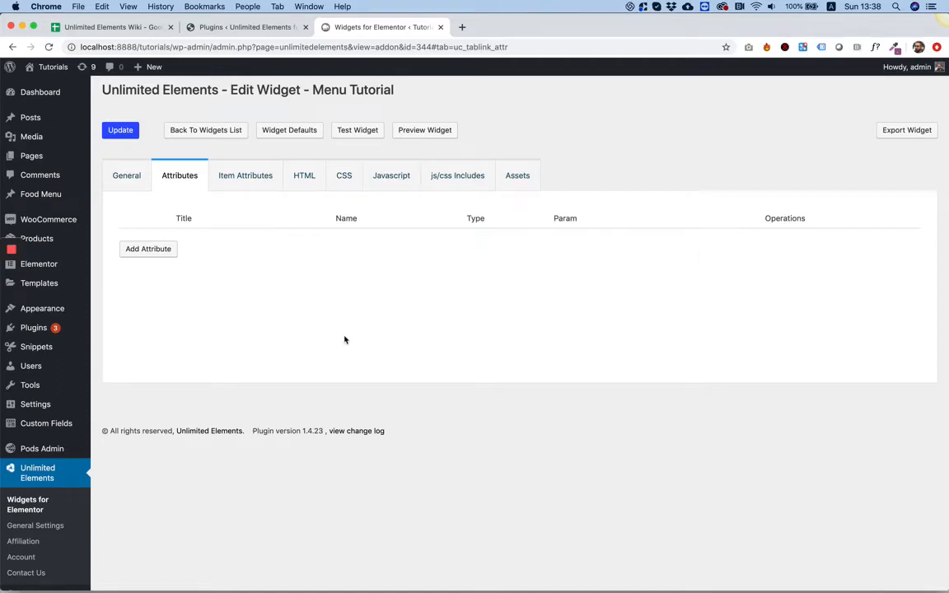
mouse_move(251, 254)
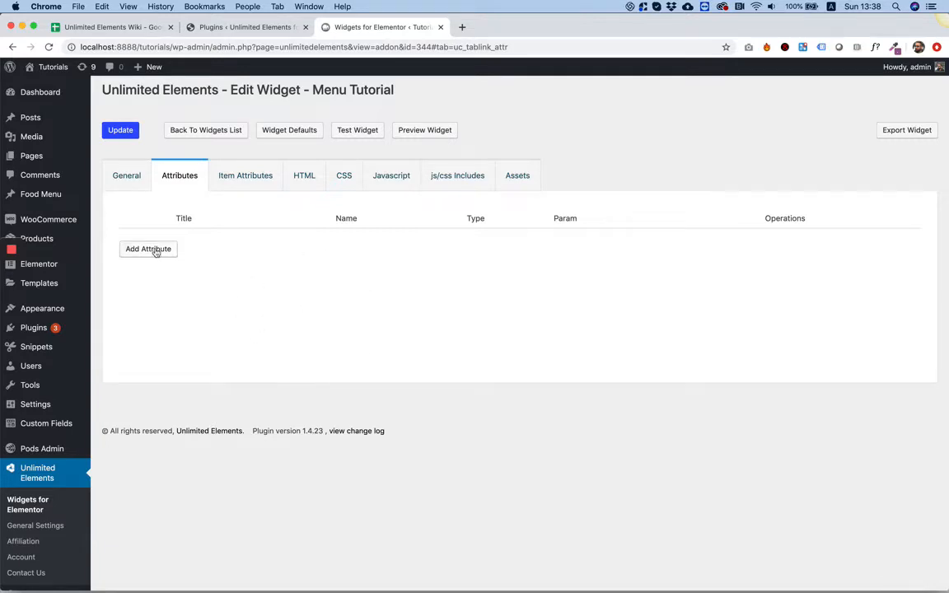
Start a new widget attribute and choose Menu as its attribute type
left_click(148, 249)
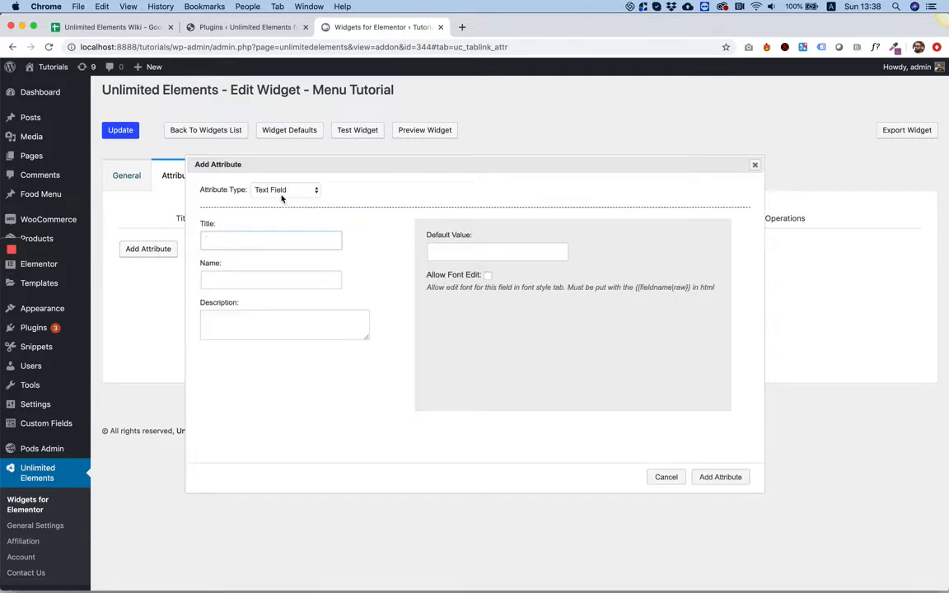
left_click(284, 190)
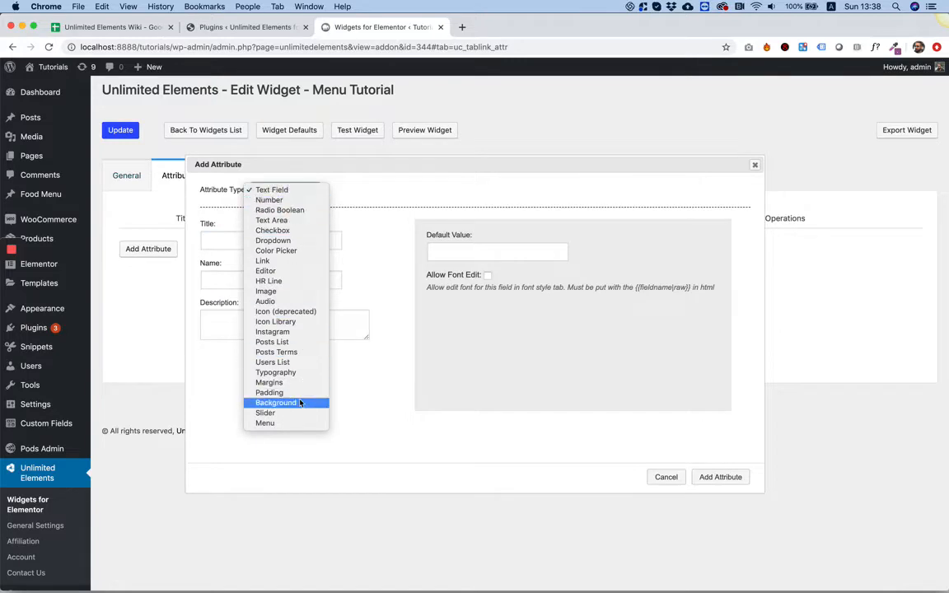
left_click(263, 421)
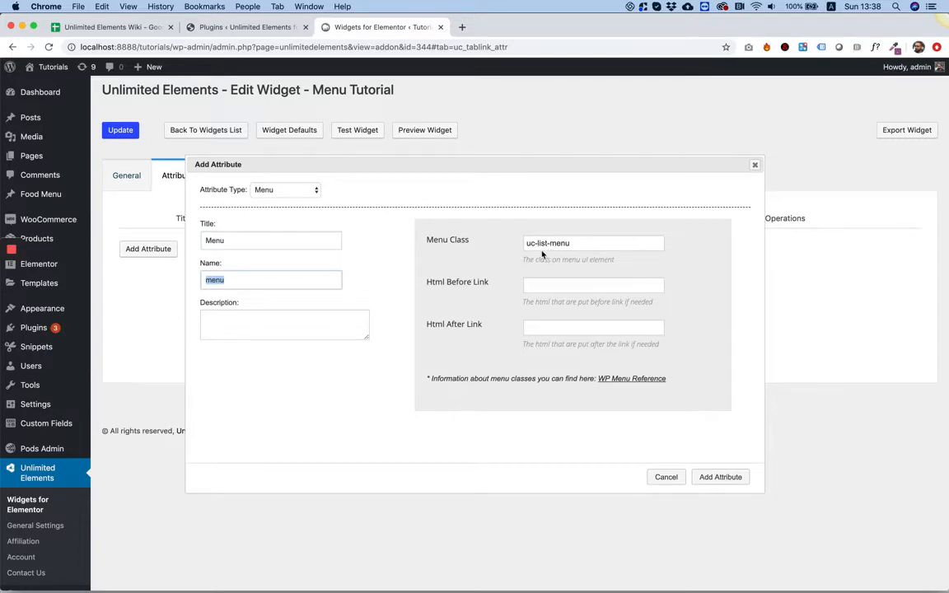
mouse_move(471, 280)
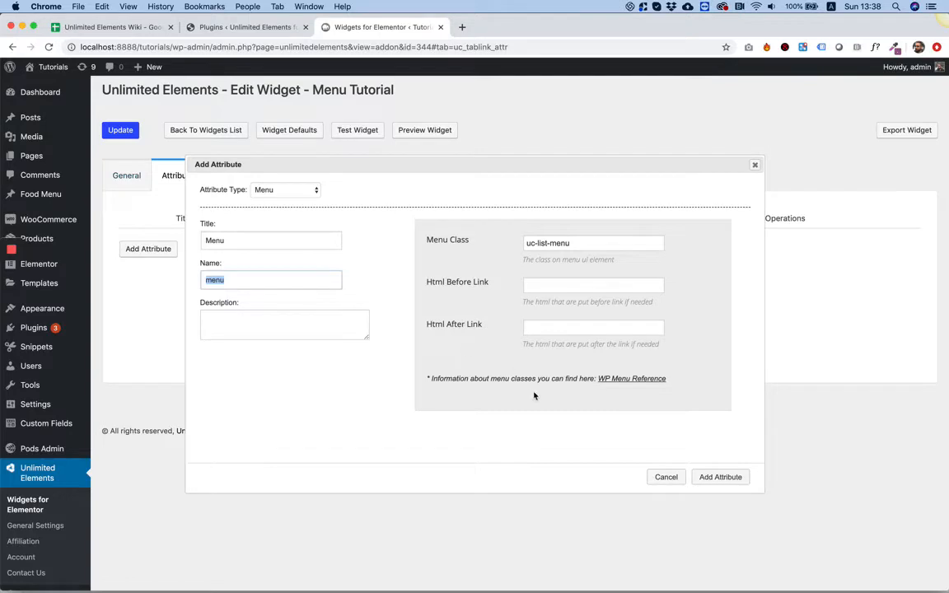
mouse_move(721, 478)
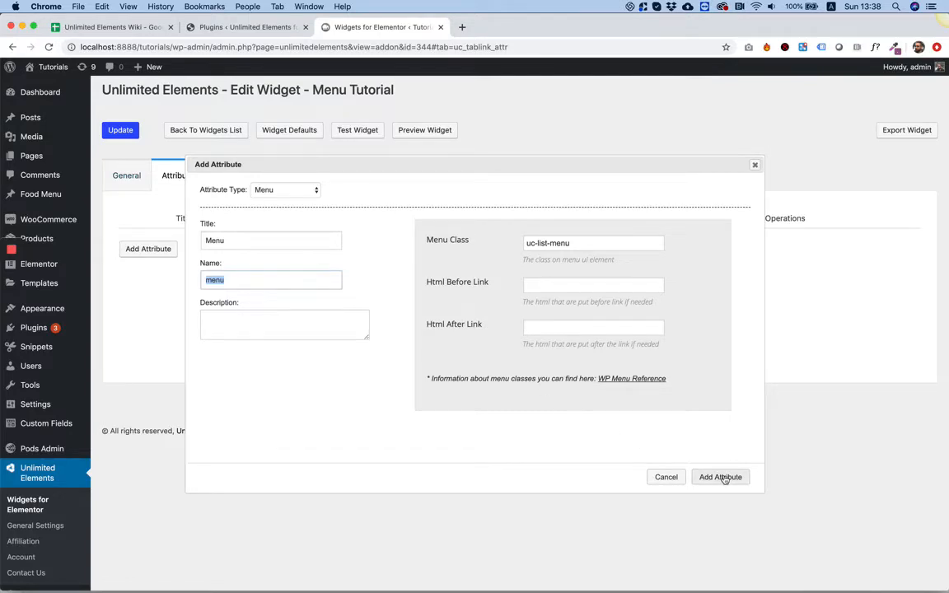
Confirm the Menu attribute, set the widget HTML to {{menu|raw}}, and update the widget
left_click(720, 478)
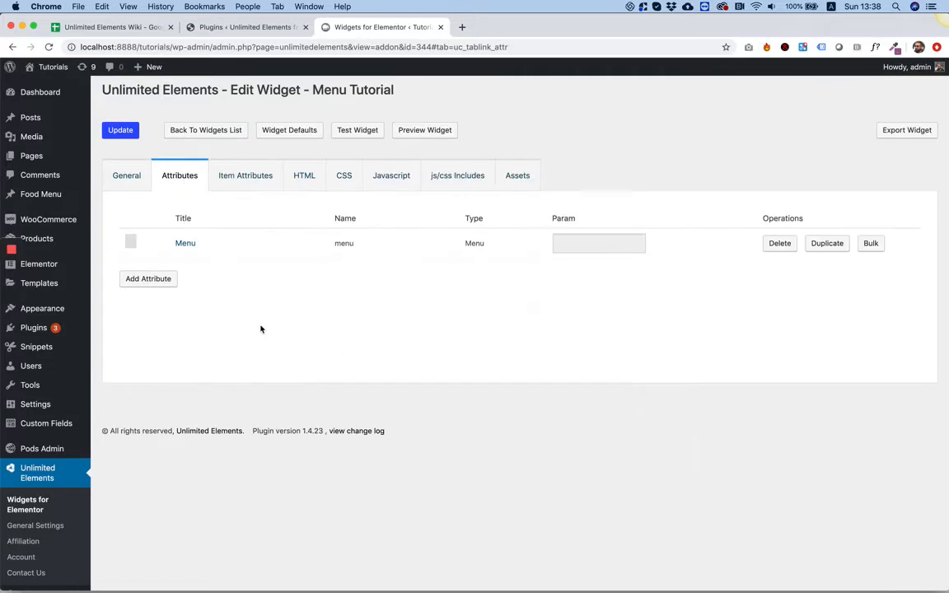
left_click(303, 175)
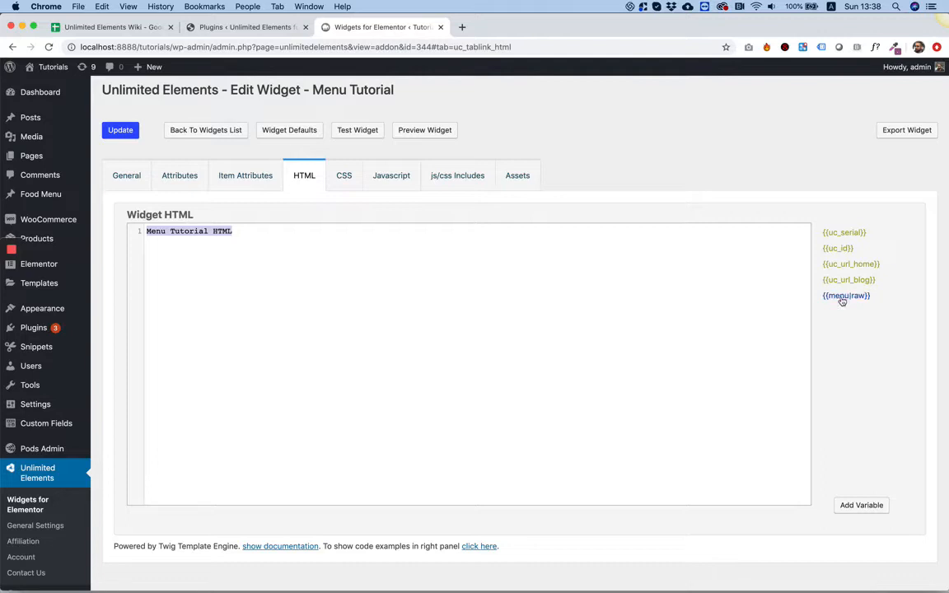
left_click(847, 295)
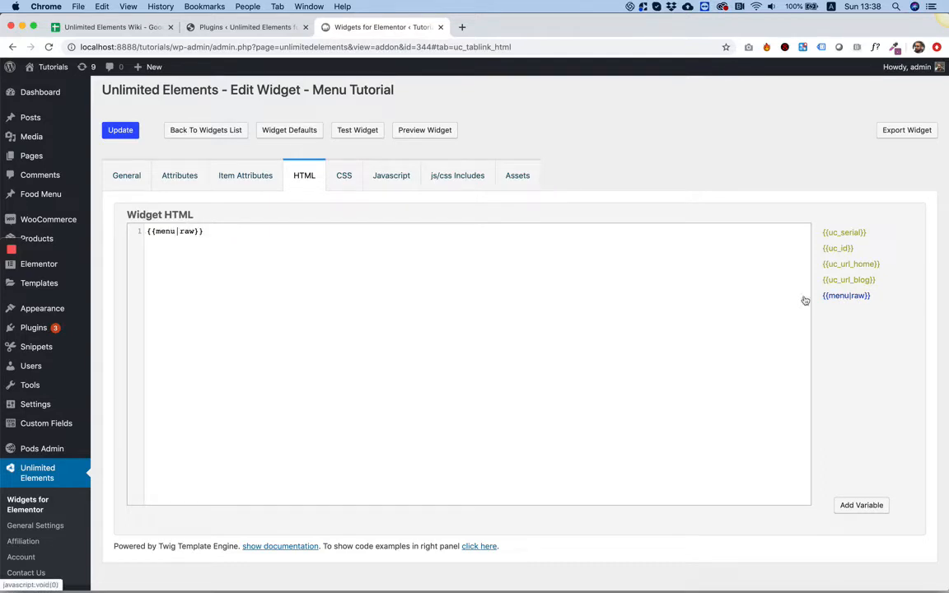
left_click(120, 128)
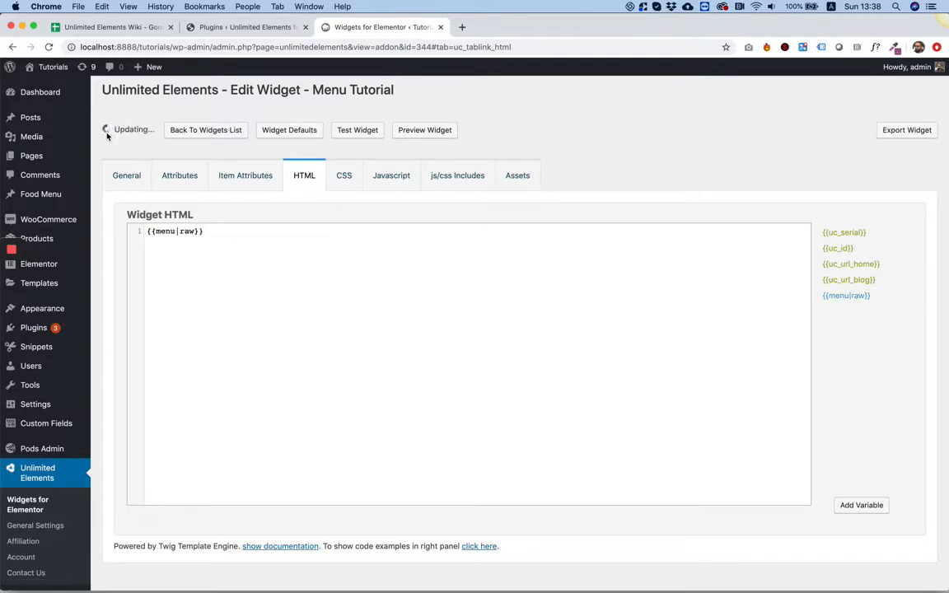
mouse_move(31, 155)
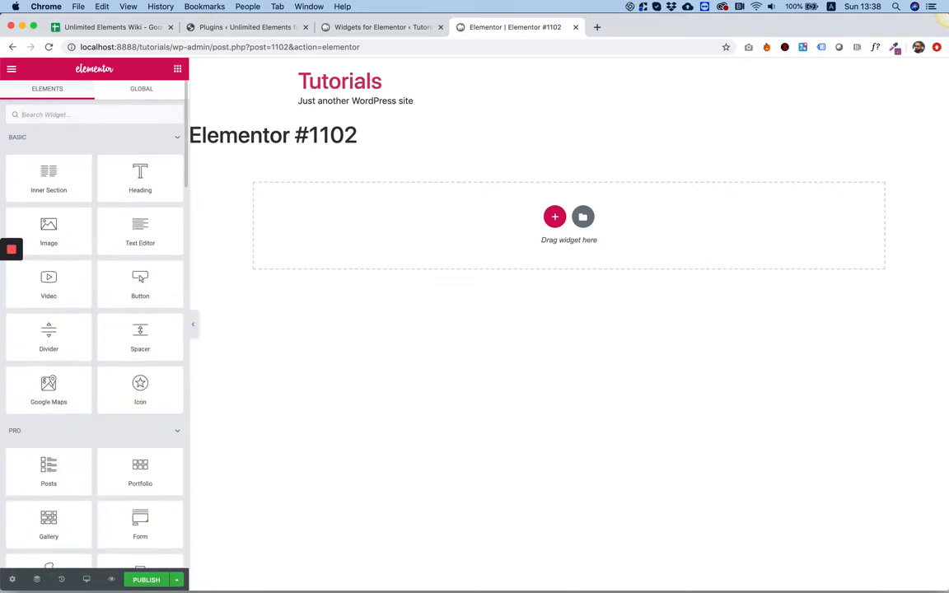
Find 'menu' in the widget panel and drop Menu Tutorial onto the page
type("menu")
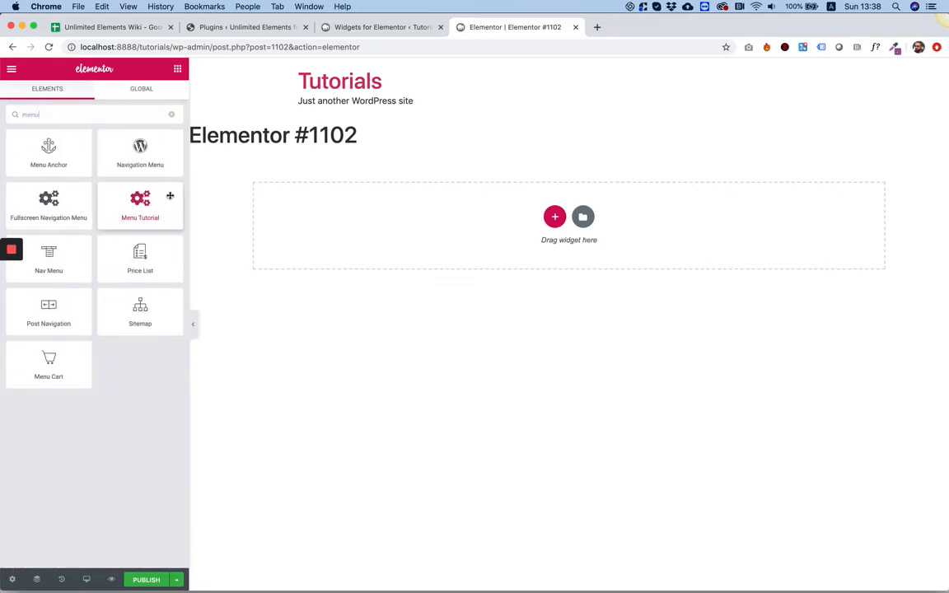
left_click(140, 204)
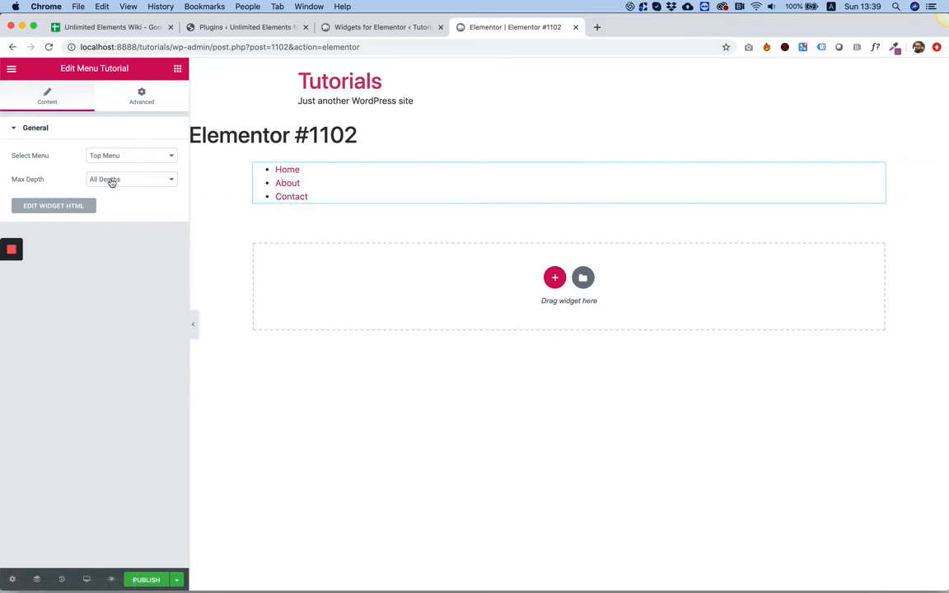
left_click(130, 178)
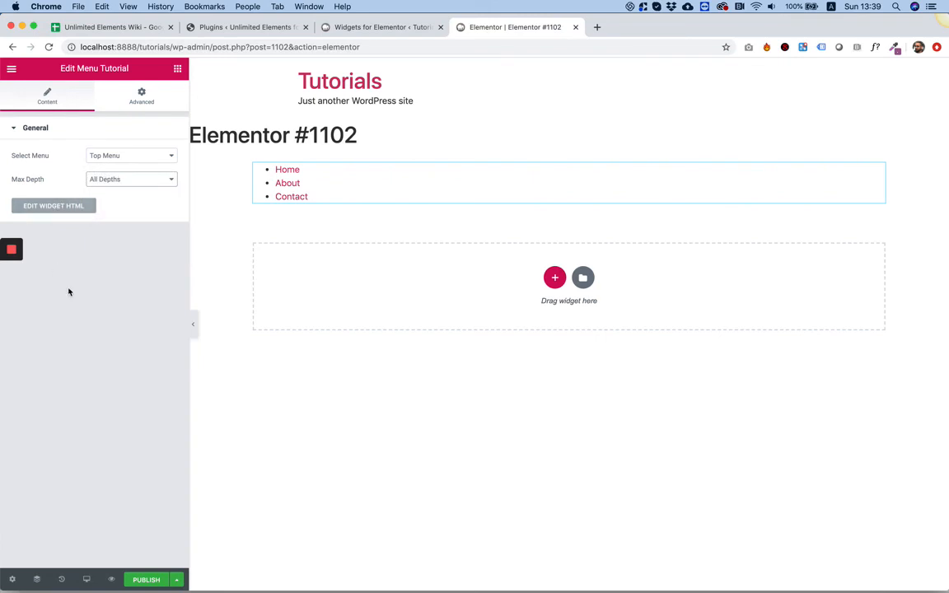
mouse_move(86, 287)
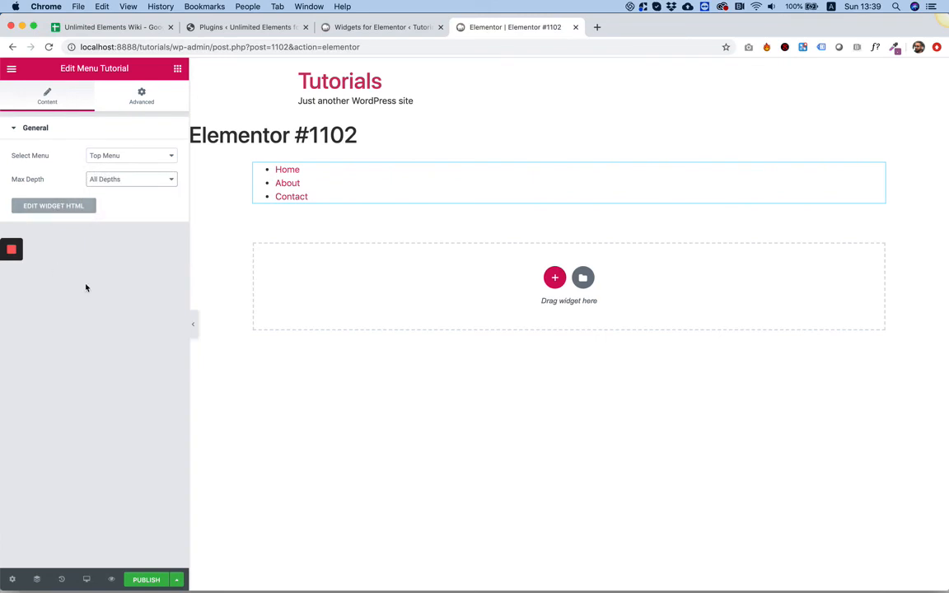